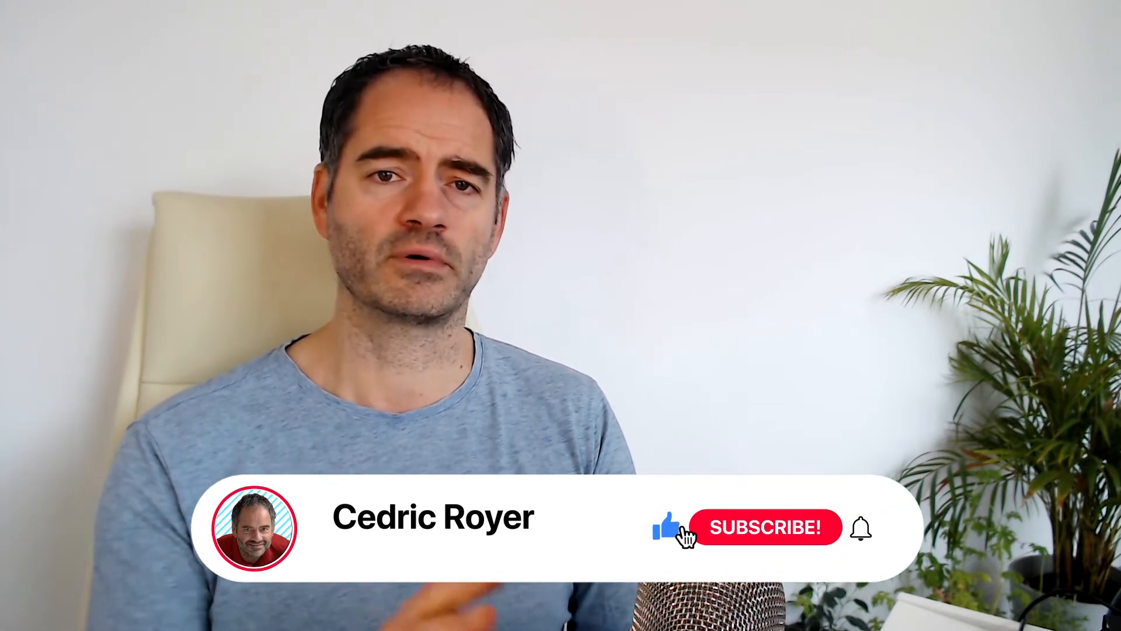
click(764, 527)
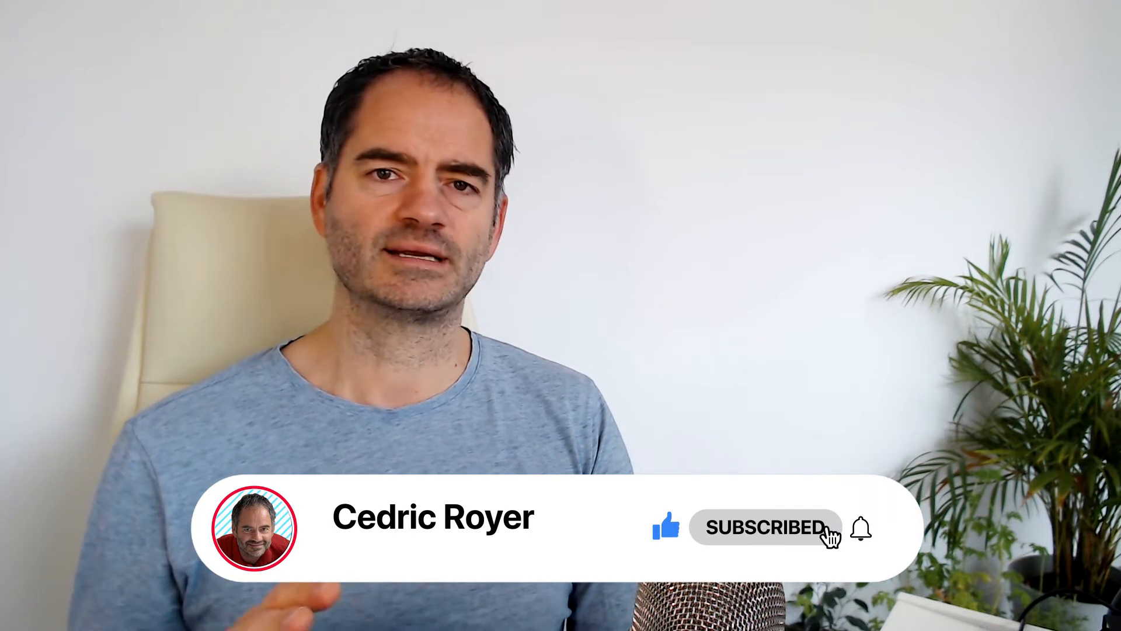